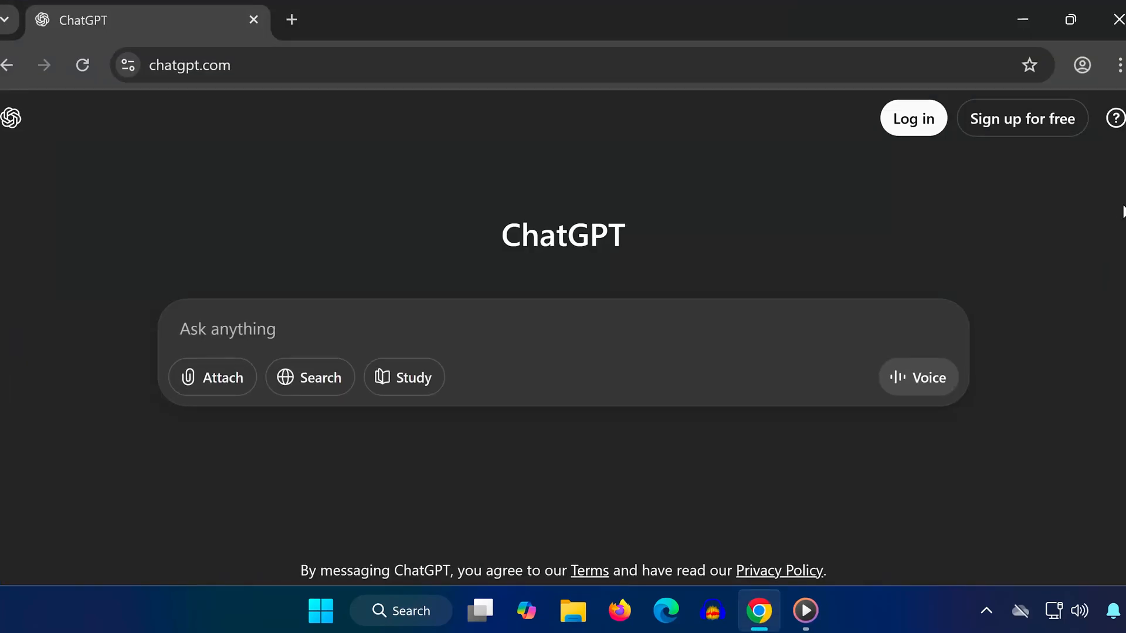
Open Chrome's History page from the three-dot menu
left_click(1118, 65)
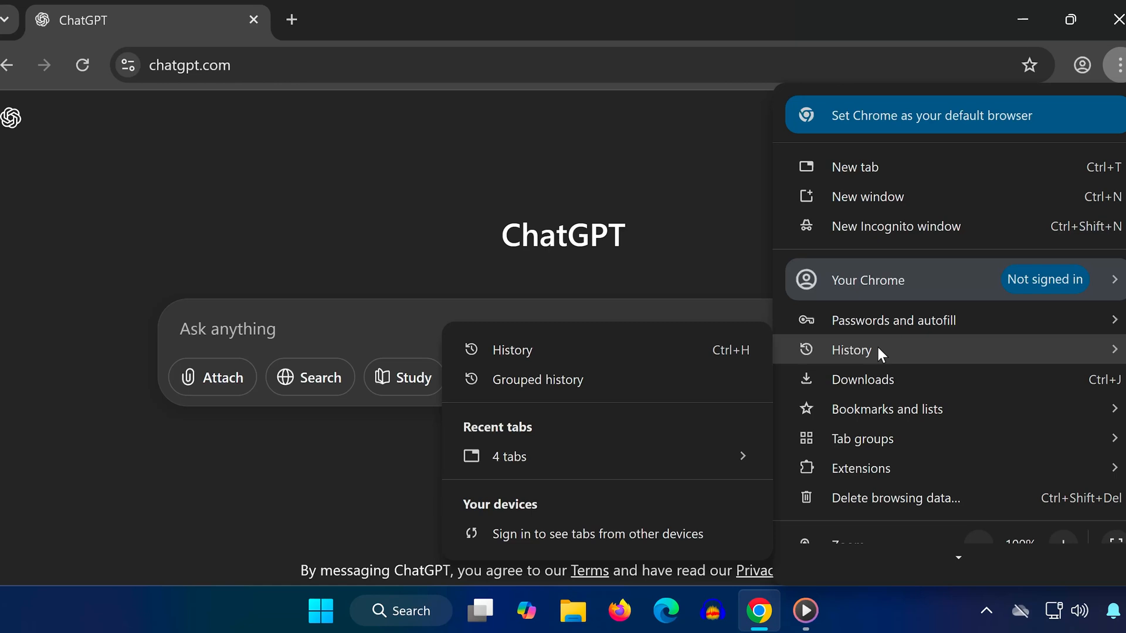
left_click(512, 350)
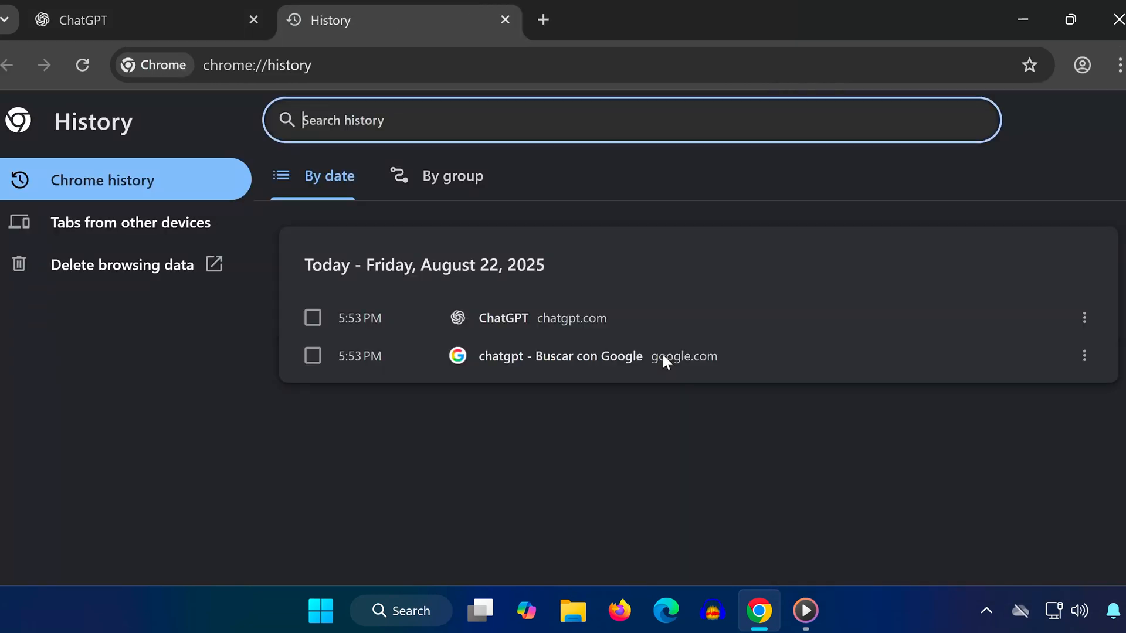
Delete All time browsing history, cookies and cached images and files
left_click(122, 265)
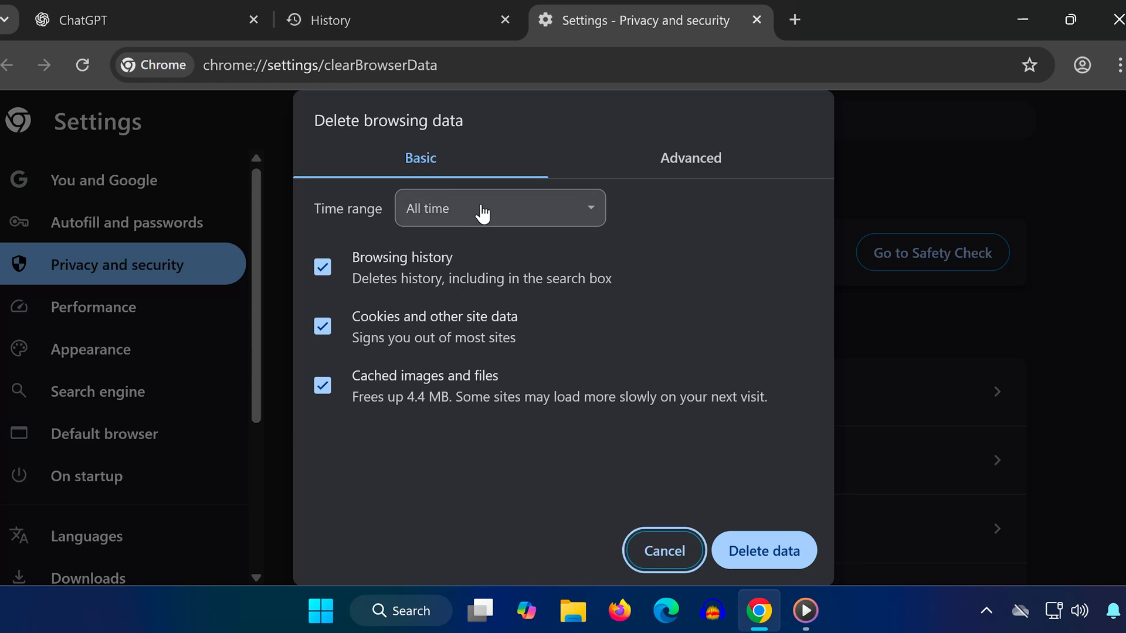
mouse_move(338, 391)
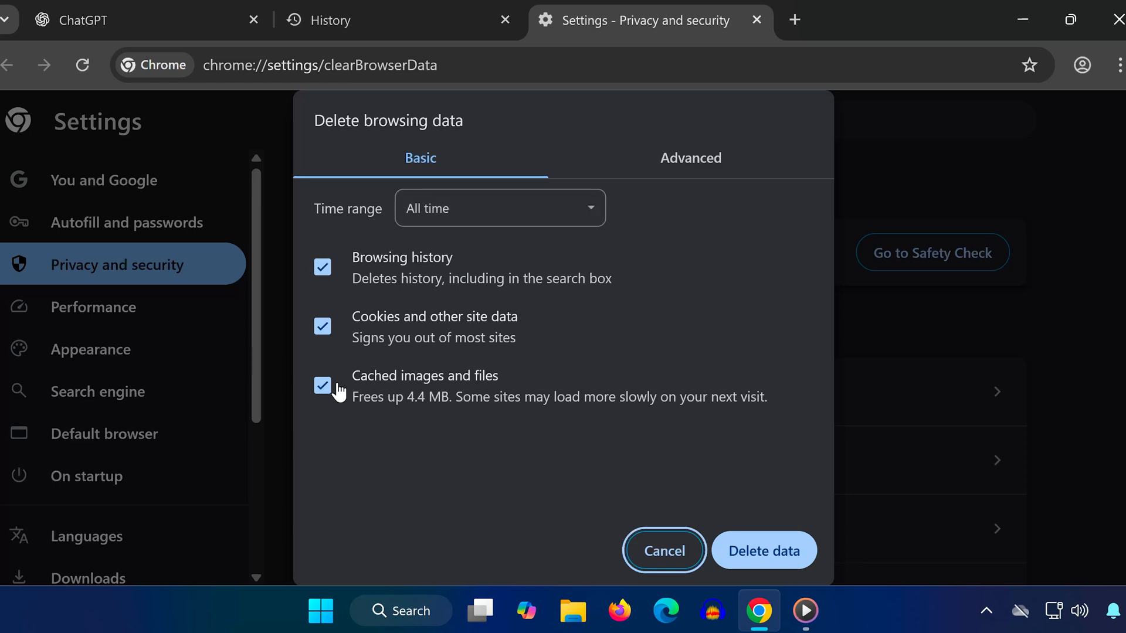
mouse_move(347, 396)
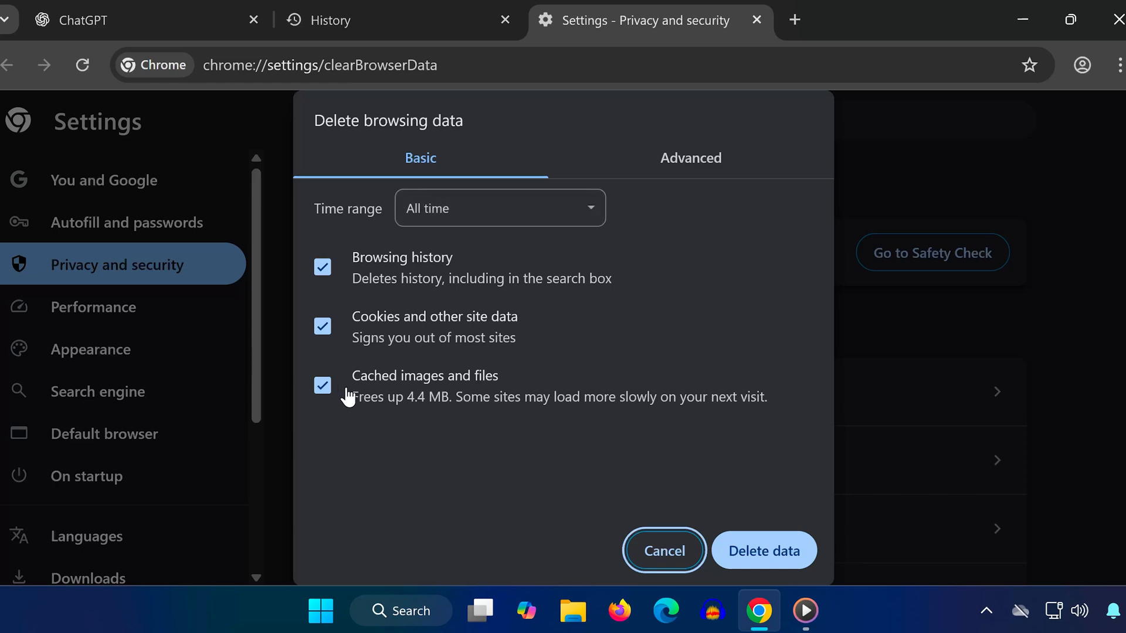
left_click(763, 551)
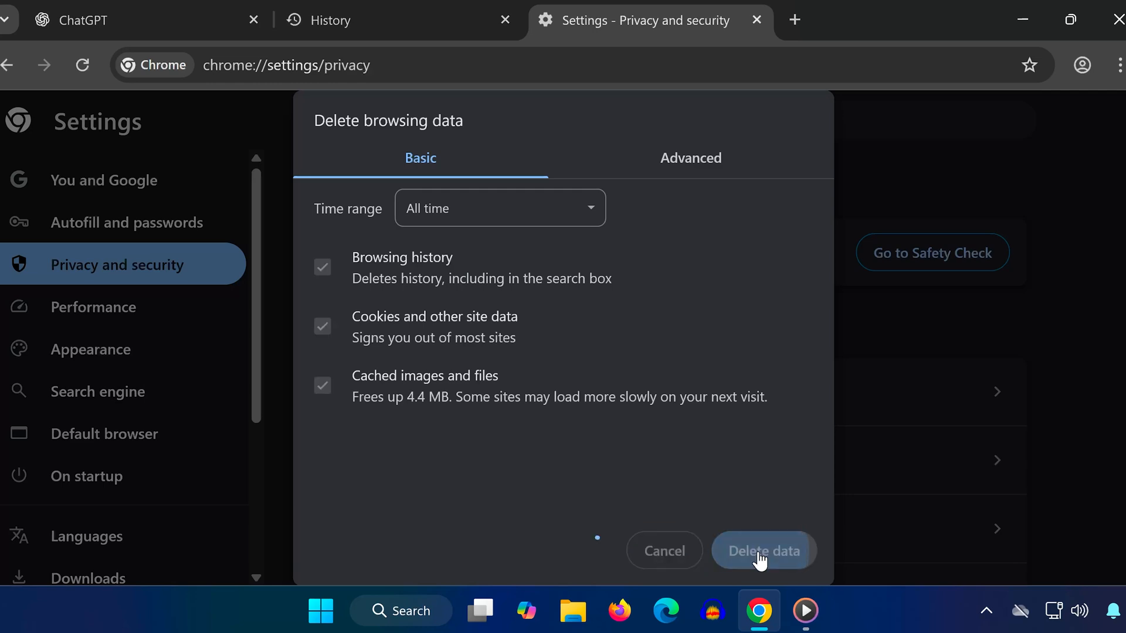
left_click(762, 551)
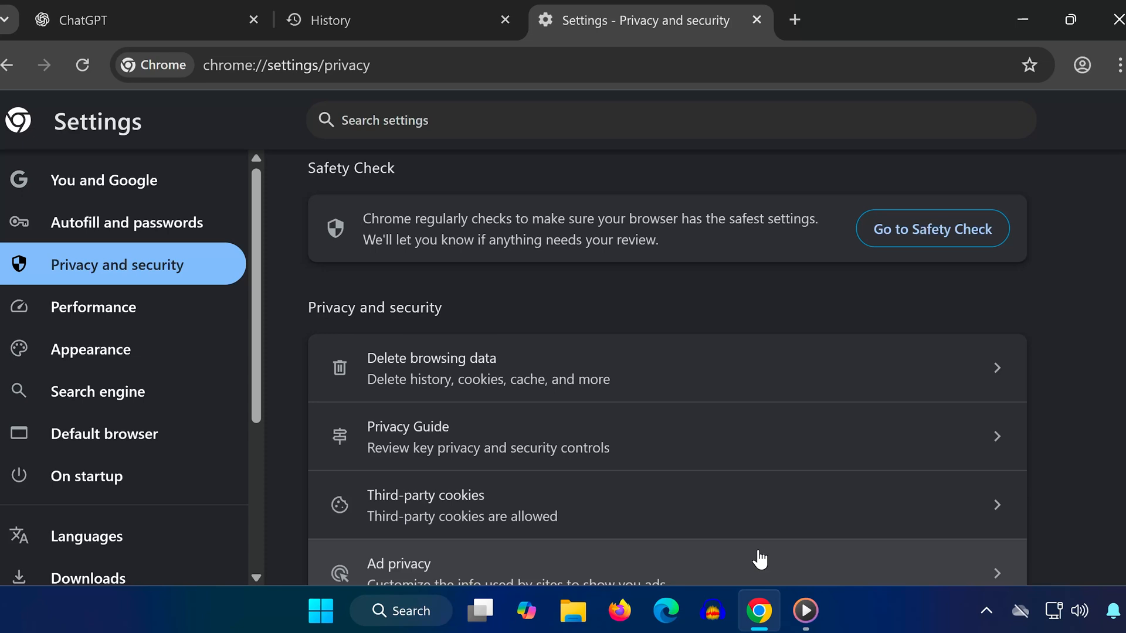
mouse_move(127, 20)
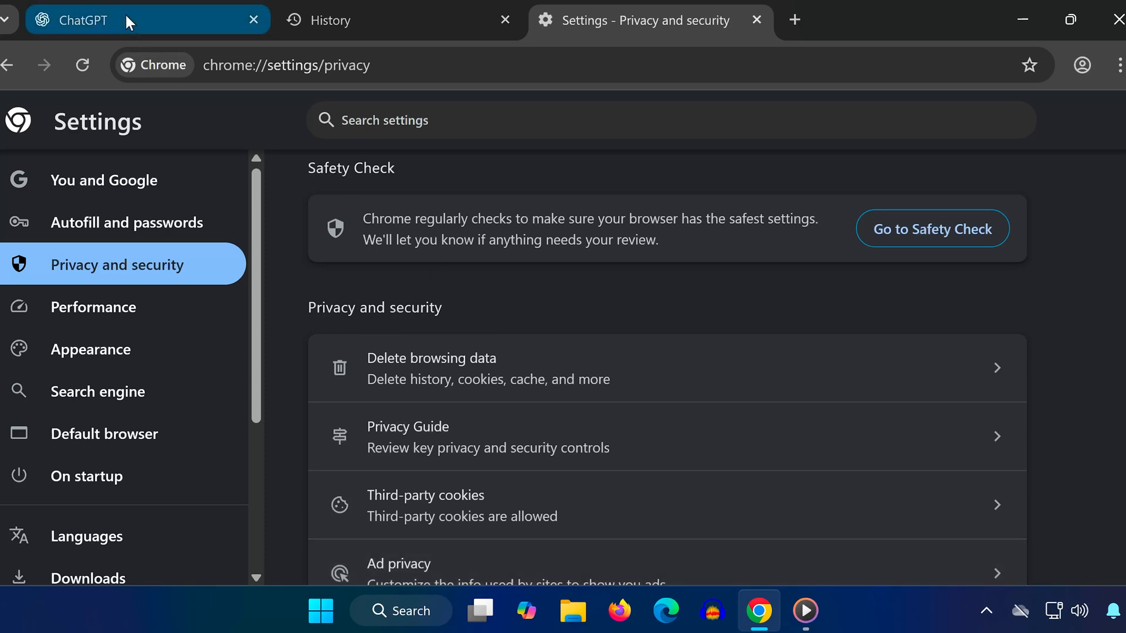
On the ChatGPT tab, delete the chatgpt.com and oaistatic.com entries under Cookies and site data
left_click(127, 65)
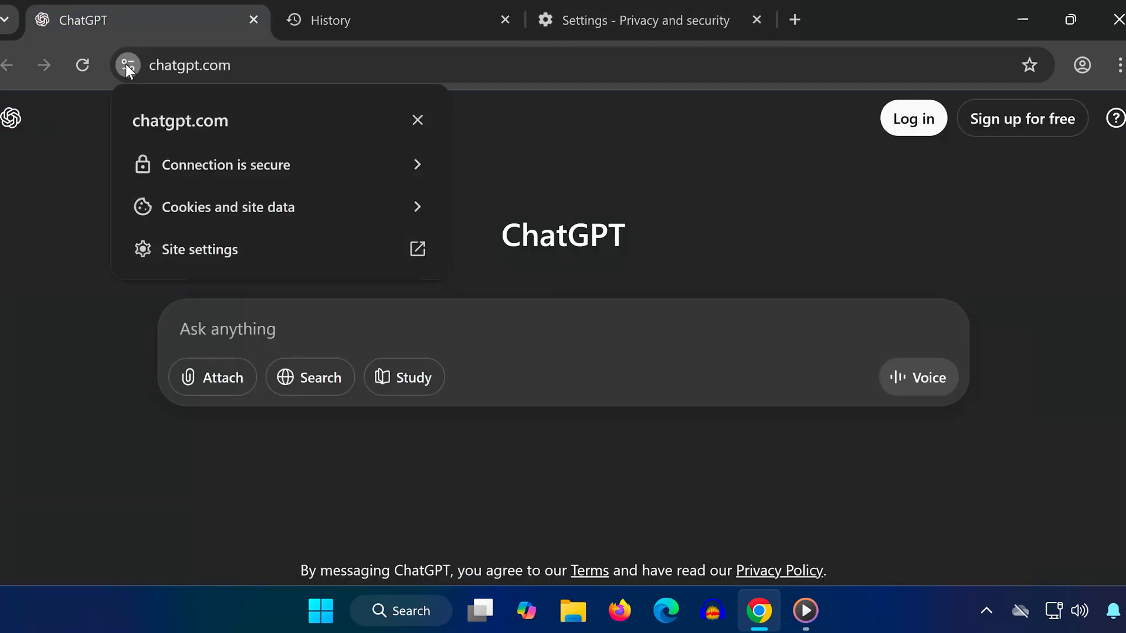
mouse_move(137, 86)
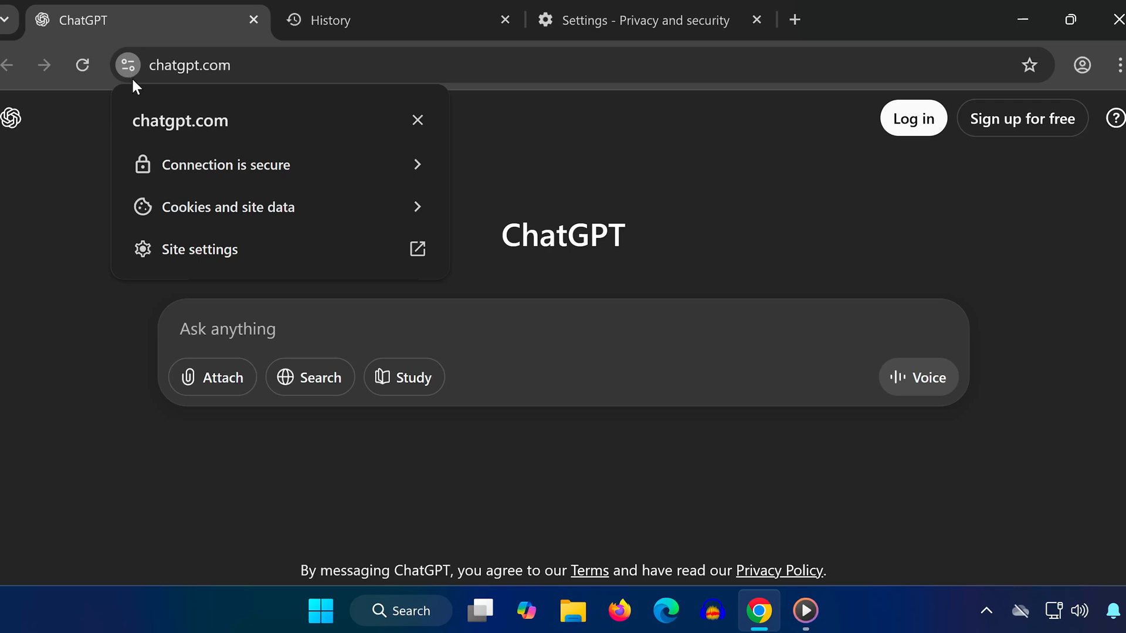
mouse_move(198, 214)
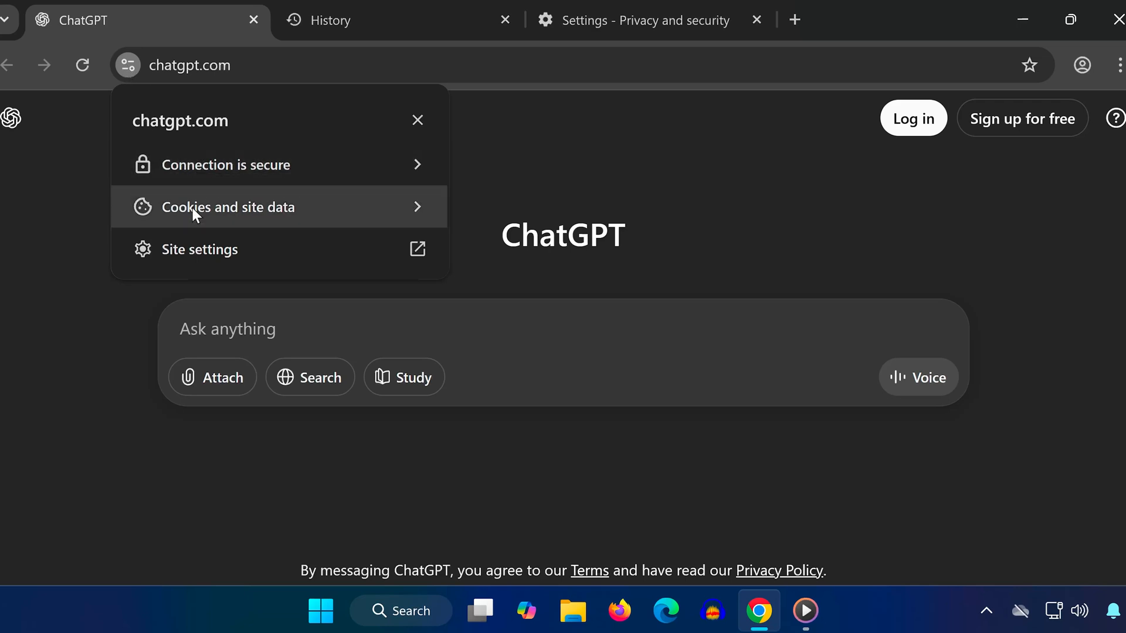
left_click(228, 207)
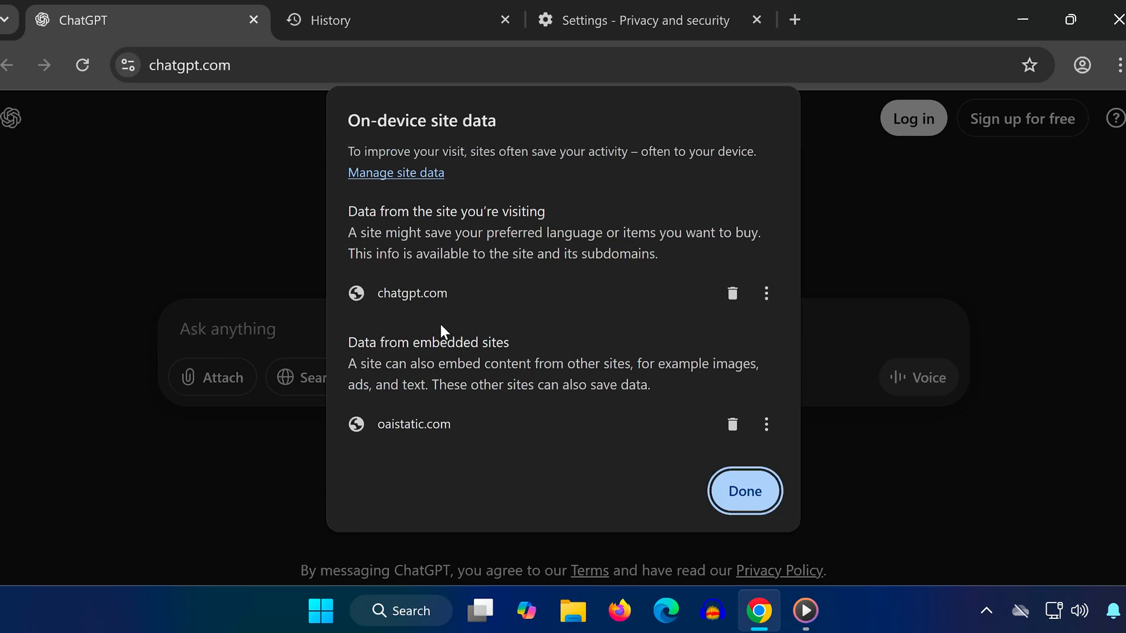
left_click(732, 293)
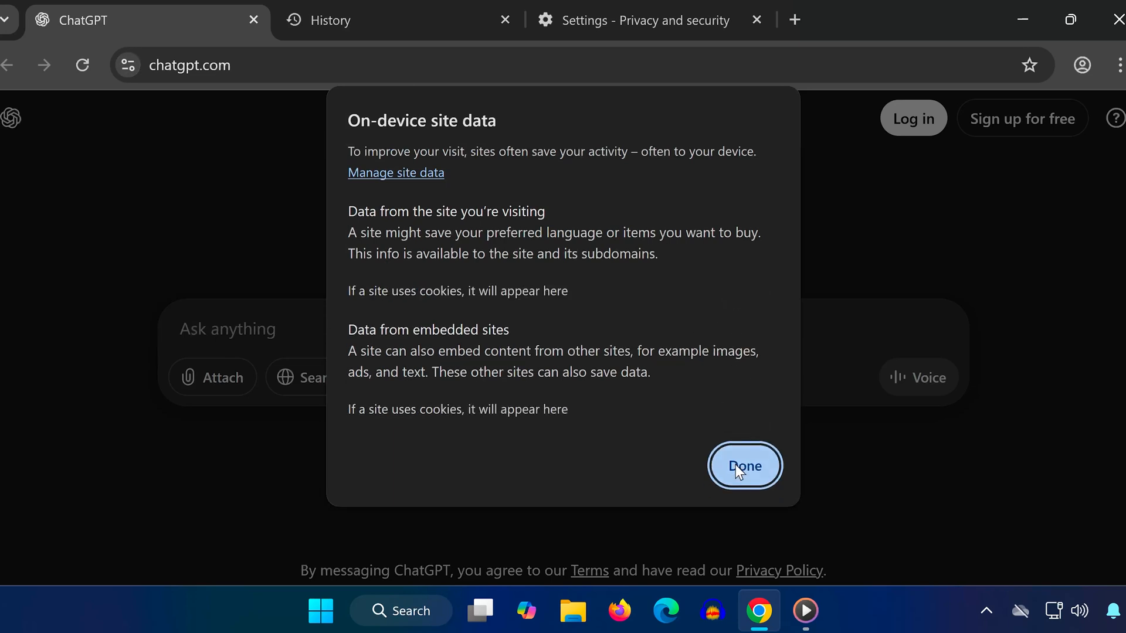
left_click(745, 465)
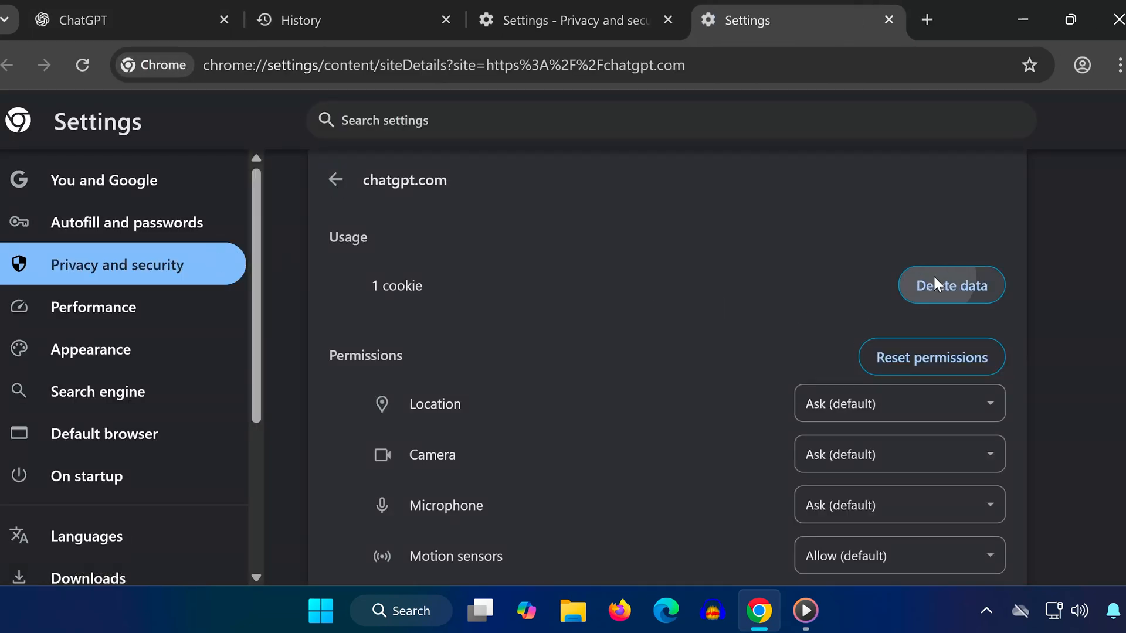
Delete chatgpt.com's remaining cookie and reset its permissions to defaults
left_click(951, 285)
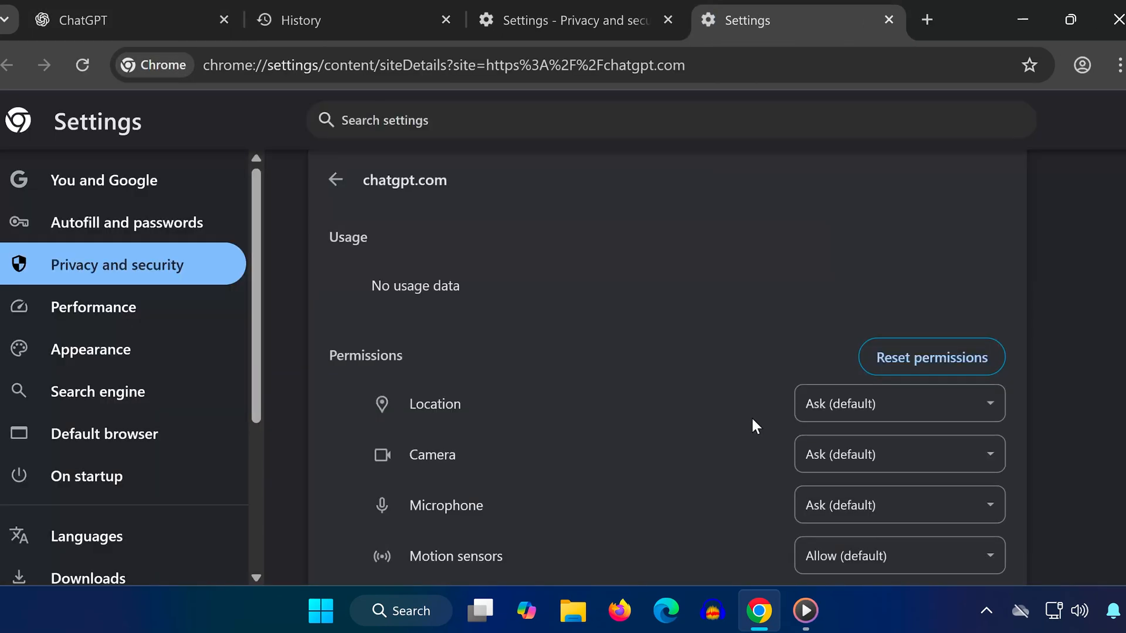
left_click(932, 358)
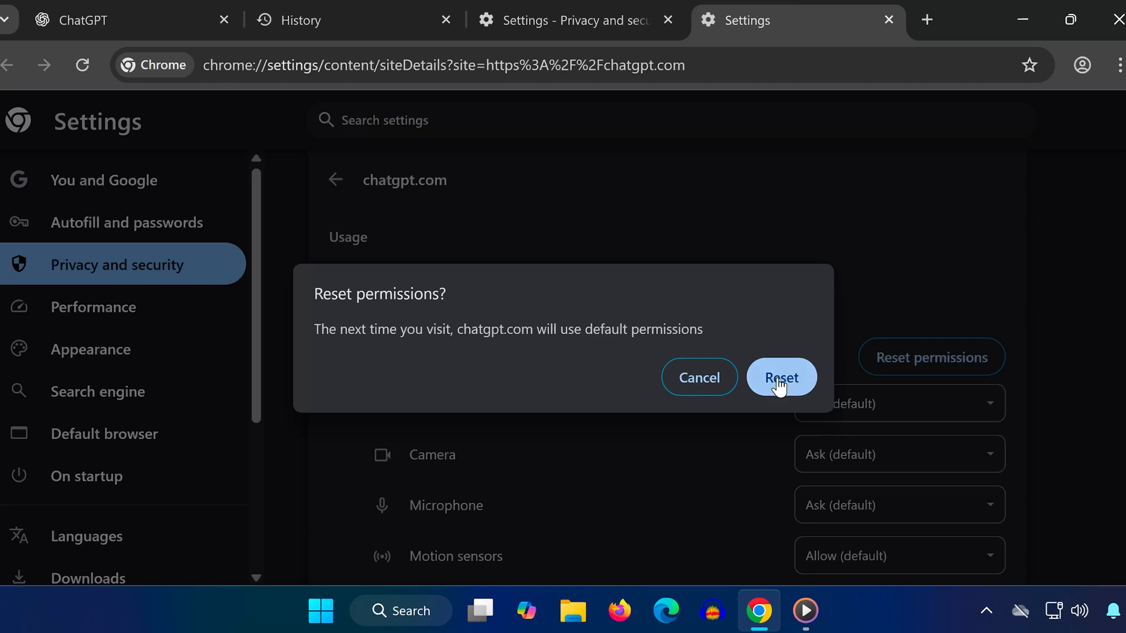
left_click(781, 377)
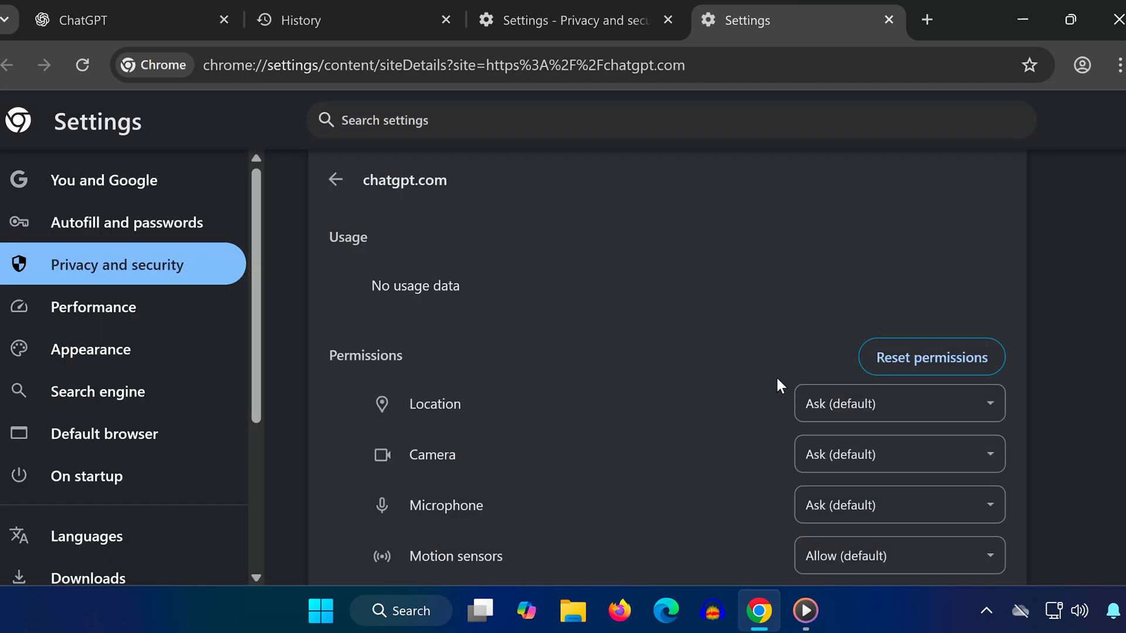
Launch Command Prompt as administrator by searching 'cmd' from Start
left_click(320, 611)
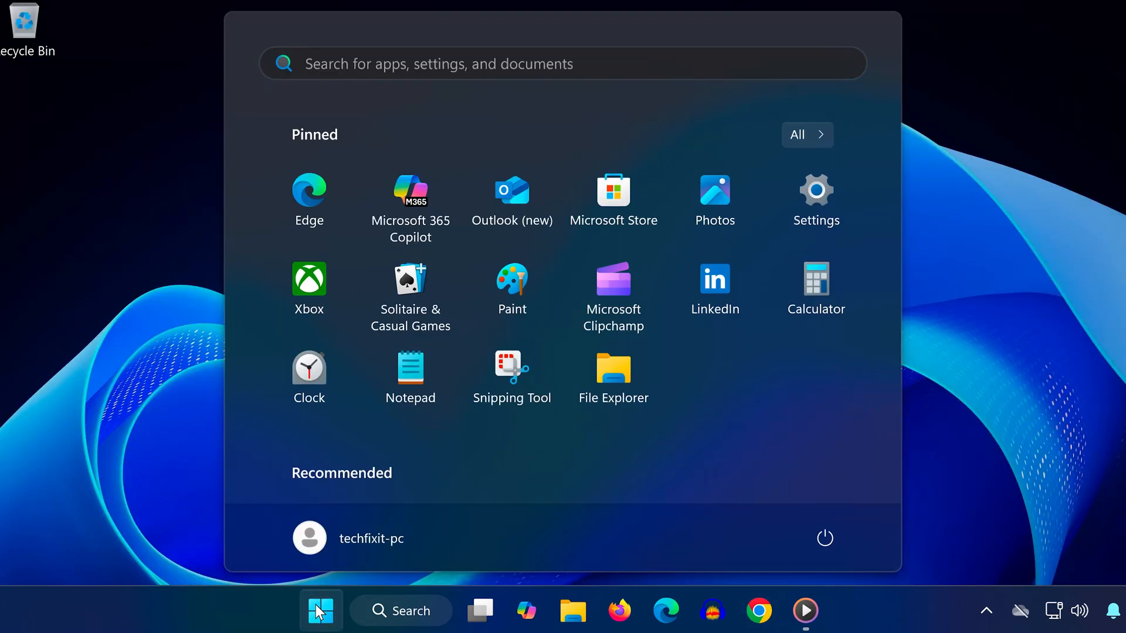
type("cmd")
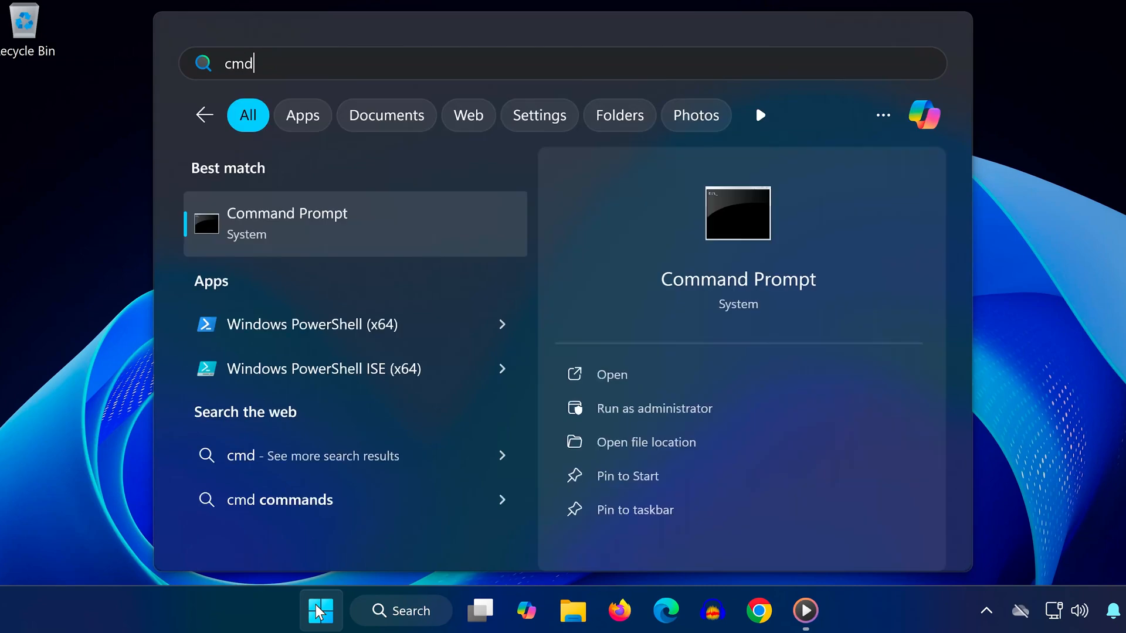
left_click(654, 409)
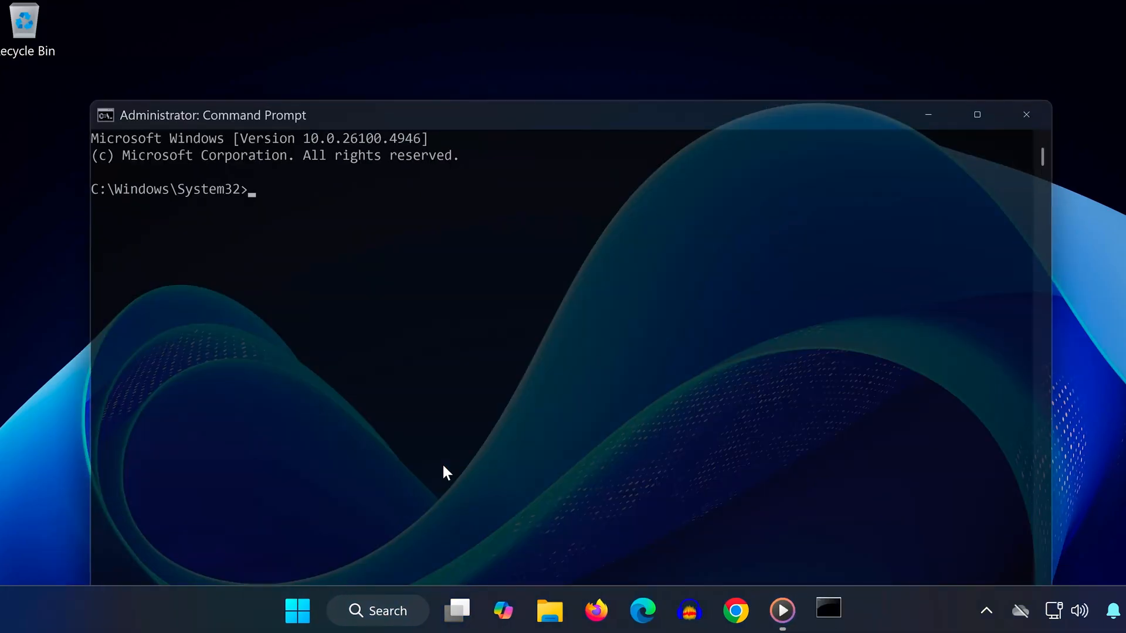
Flush the DNS cache with ipconfig /flushdns
type("ipc")
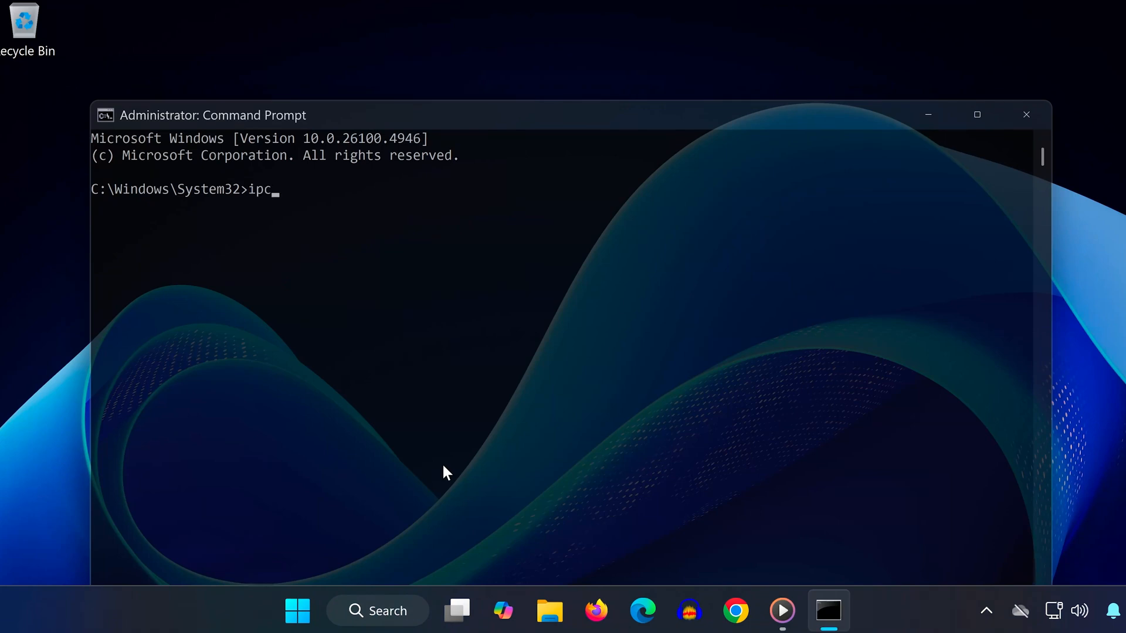
type("onfig /")
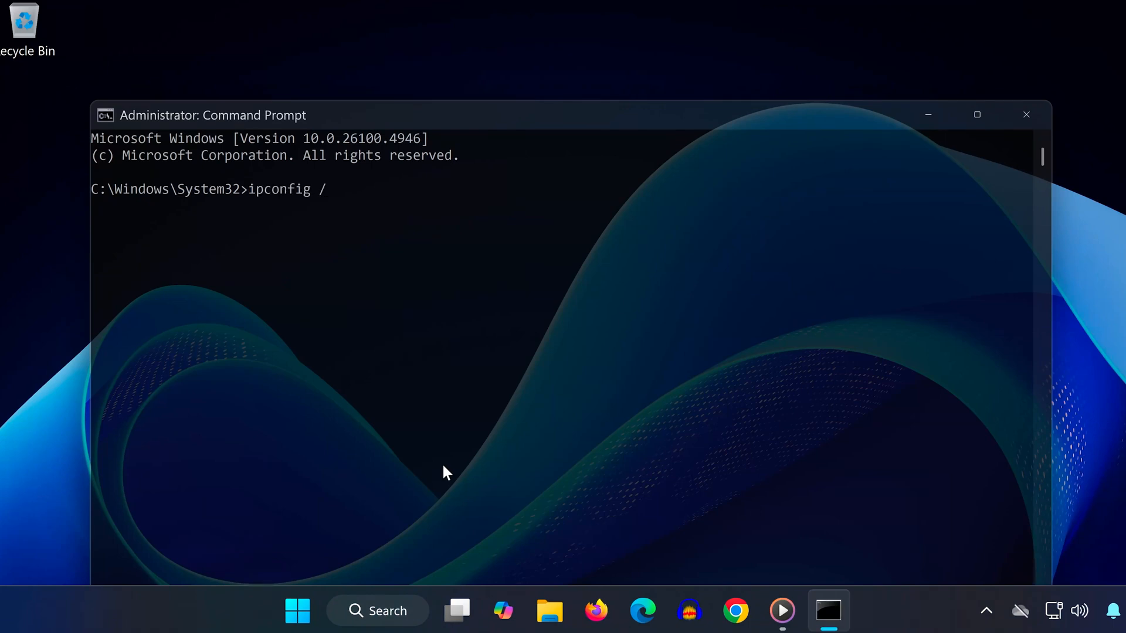
type("flushdns")
type("netsh")
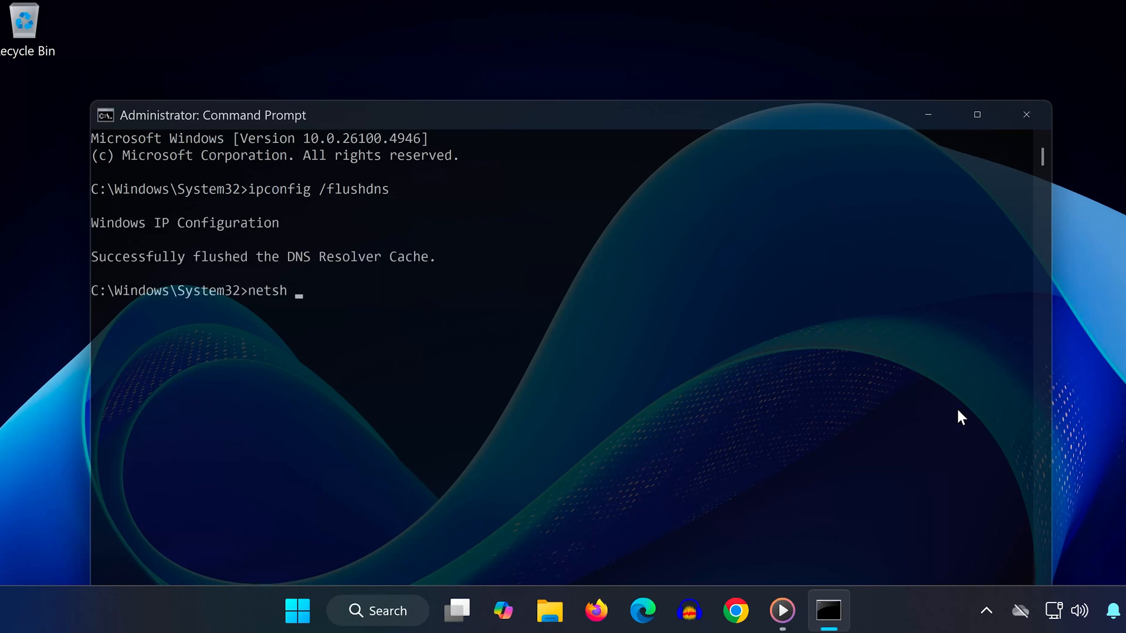
Run netsh winsock reset and netsh int ip reset, then search for network reset
type("winsock reset")
type("netsh int")
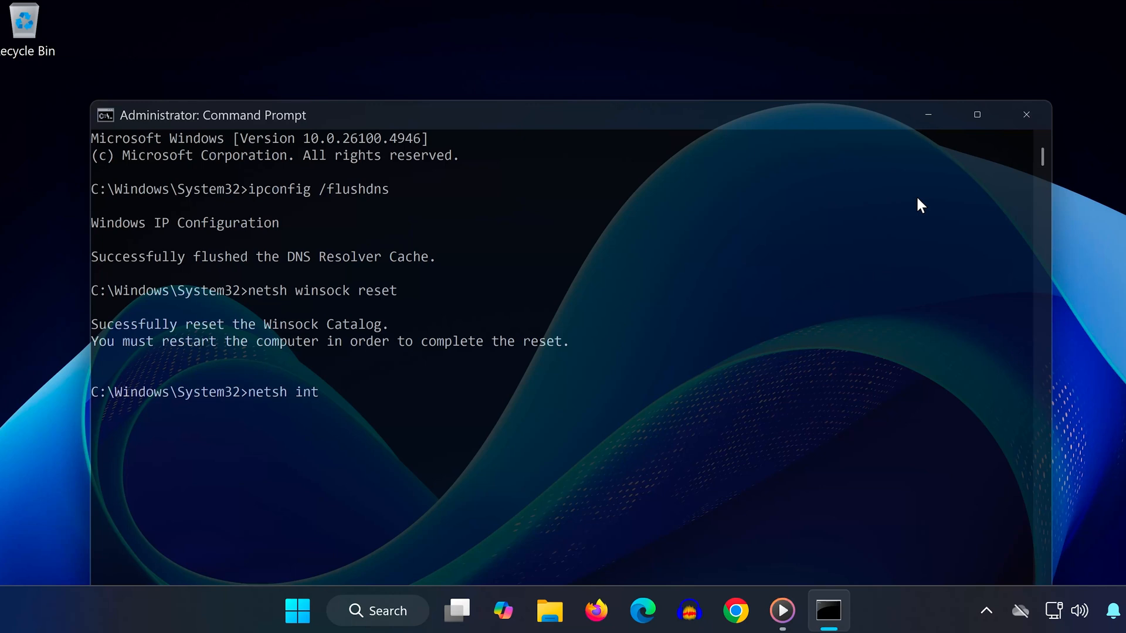
type("ip reset")
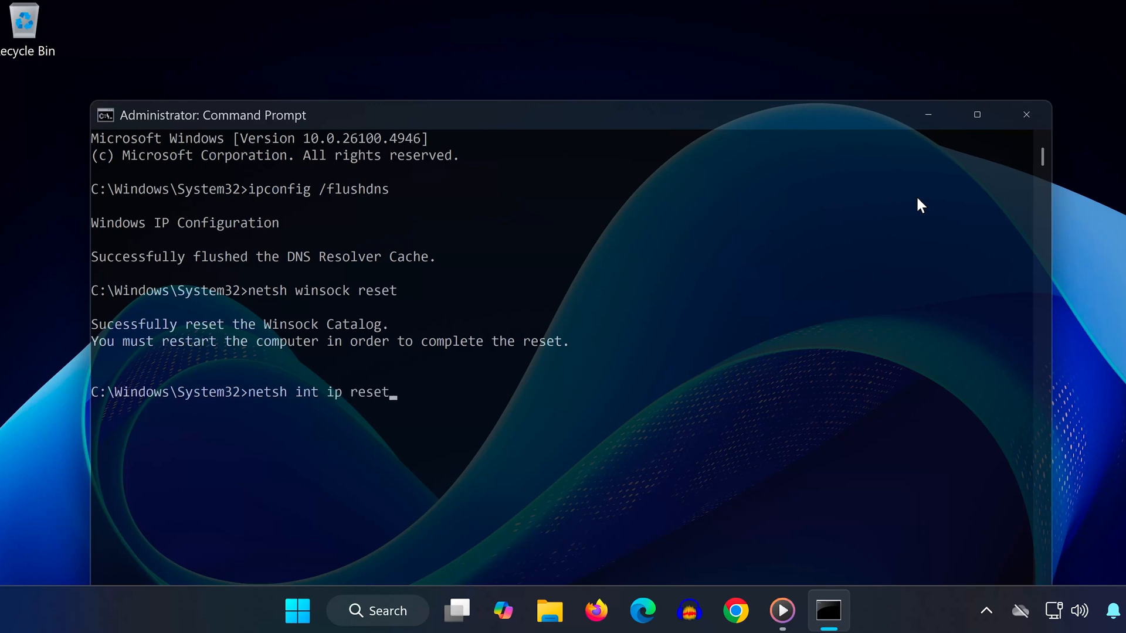
key("Return")
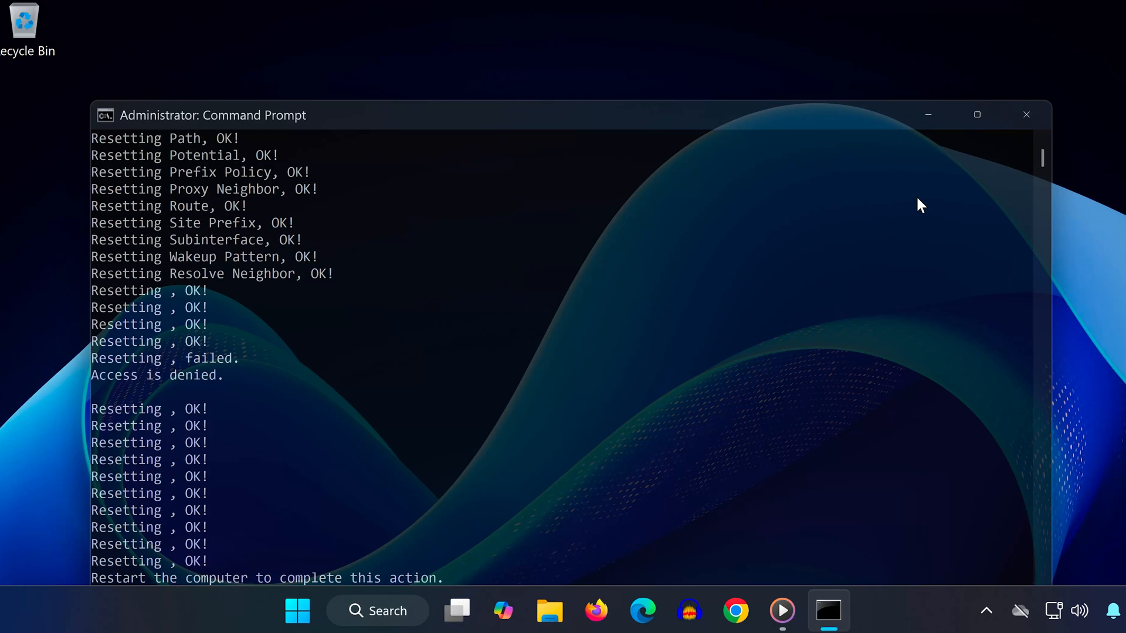
left_click(1026, 115)
type("network")
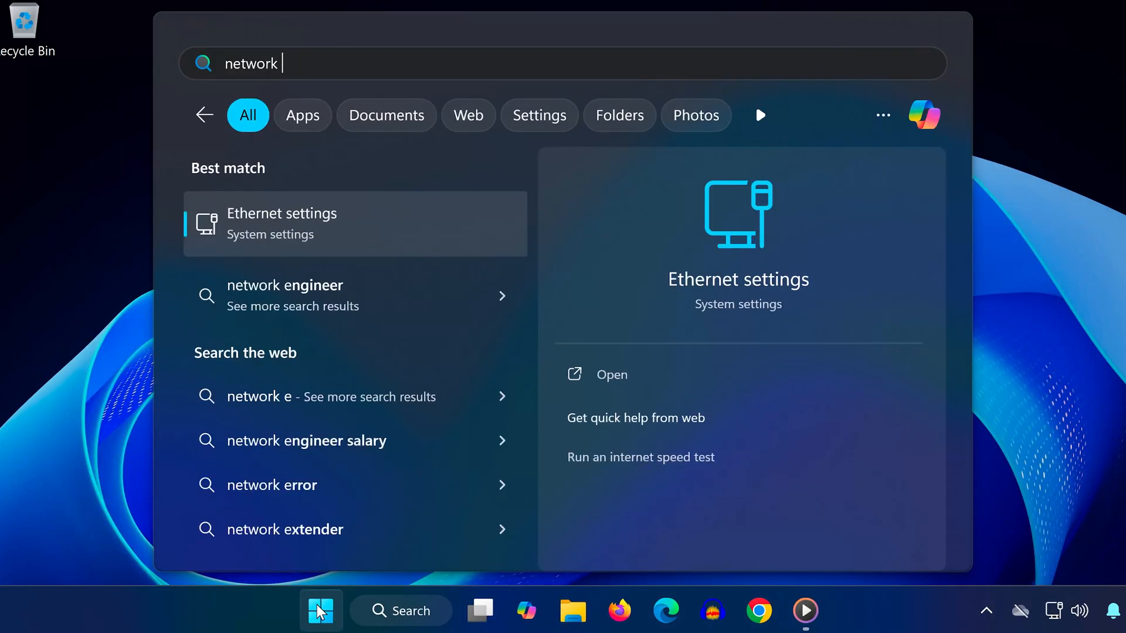
type("reset")
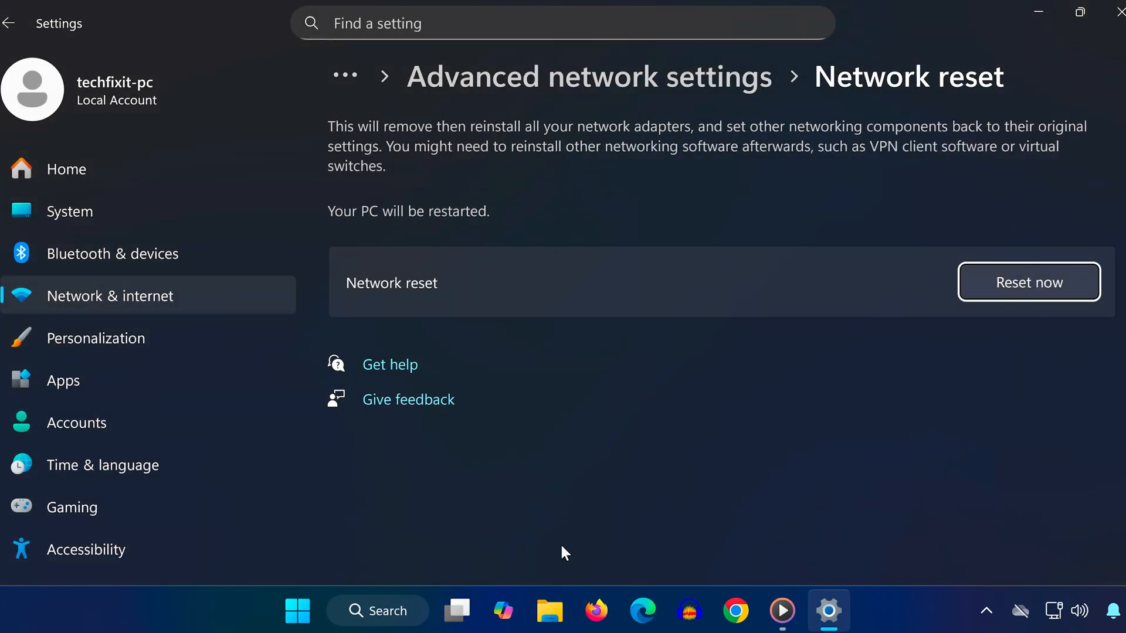
Confirm Network reset with Yes and dismiss the five-minute shutdown notice
left_click(1028, 282)
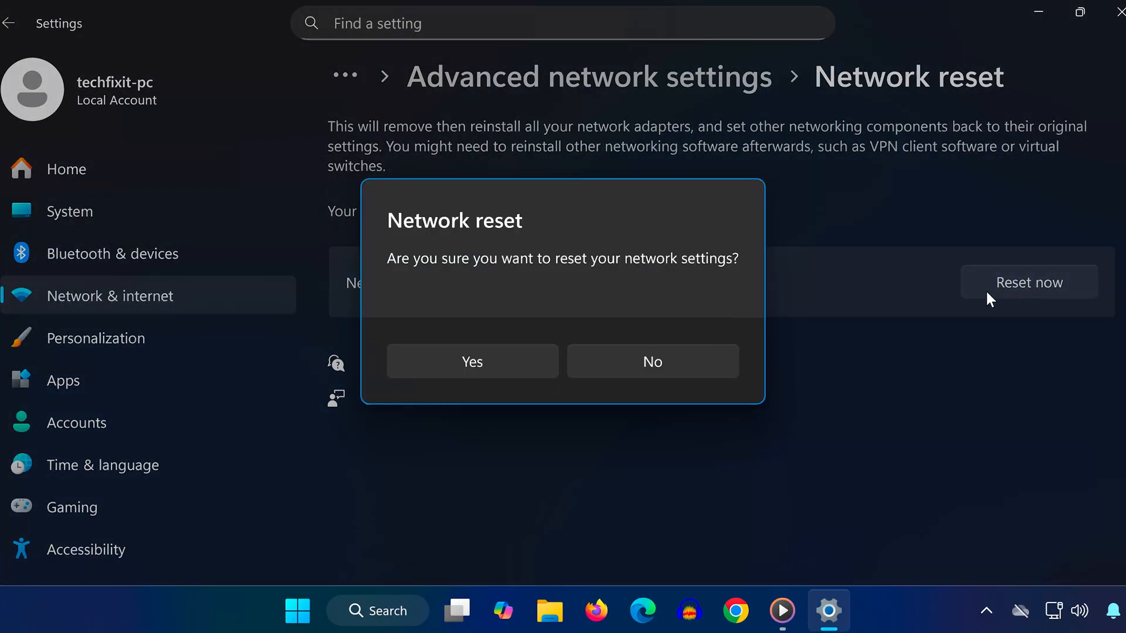
left_click(651, 361)
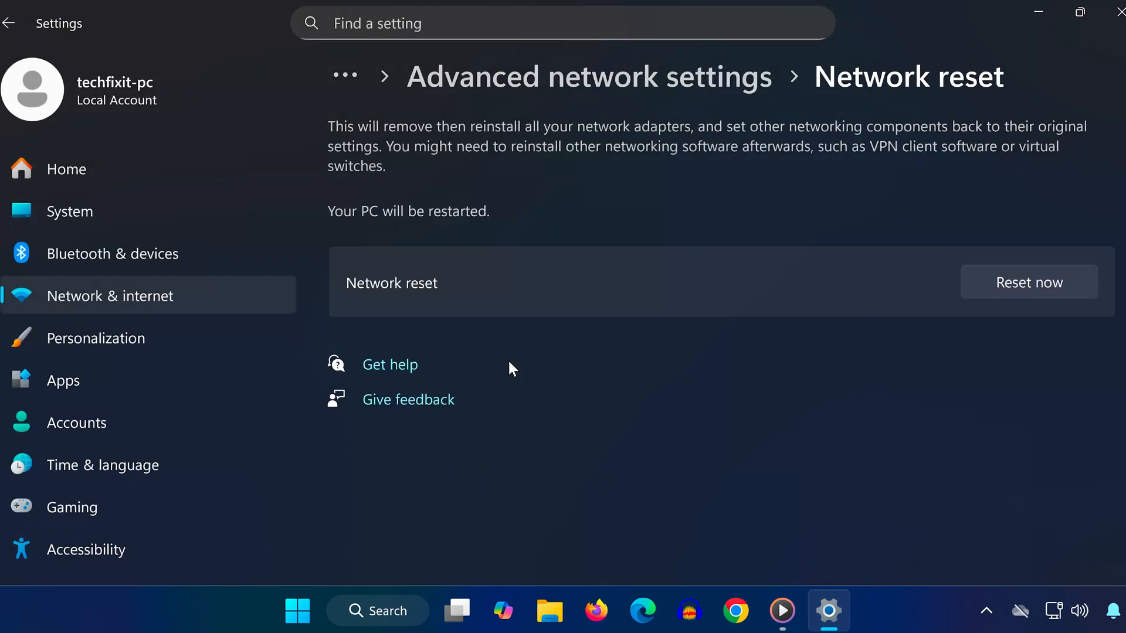
left_click(1028, 281)
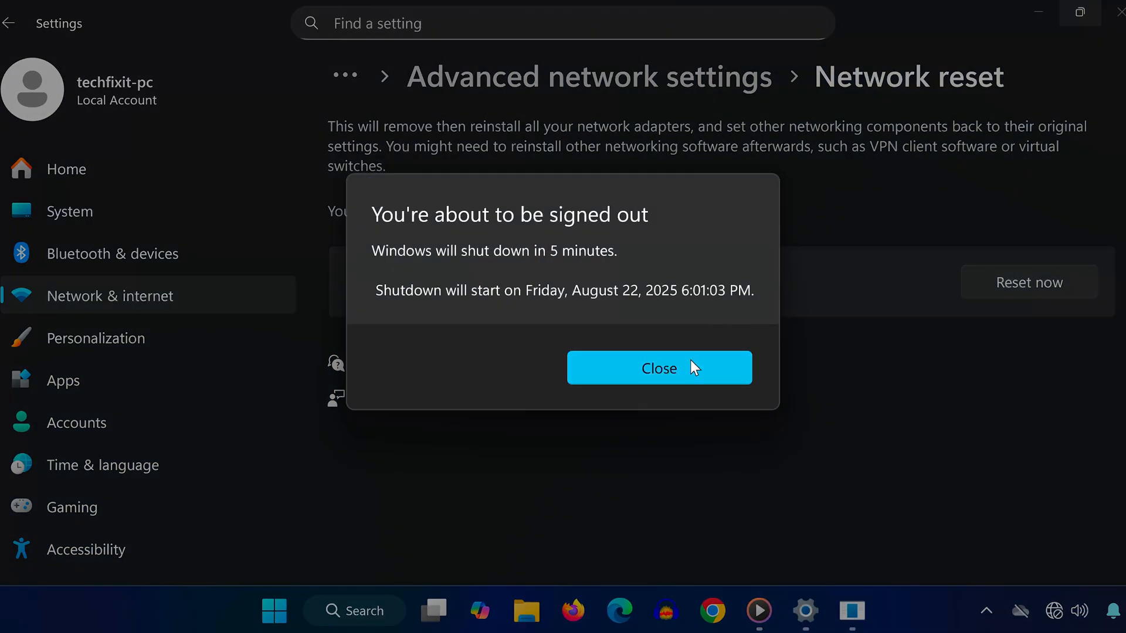
left_click(659, 368)
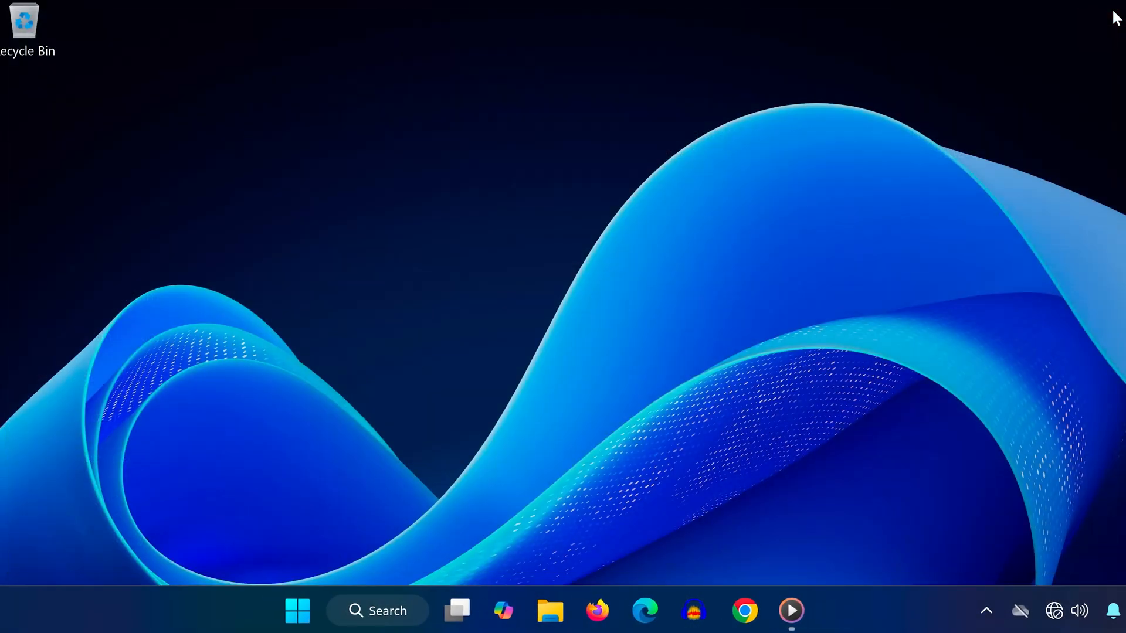
left_click(296, 611)
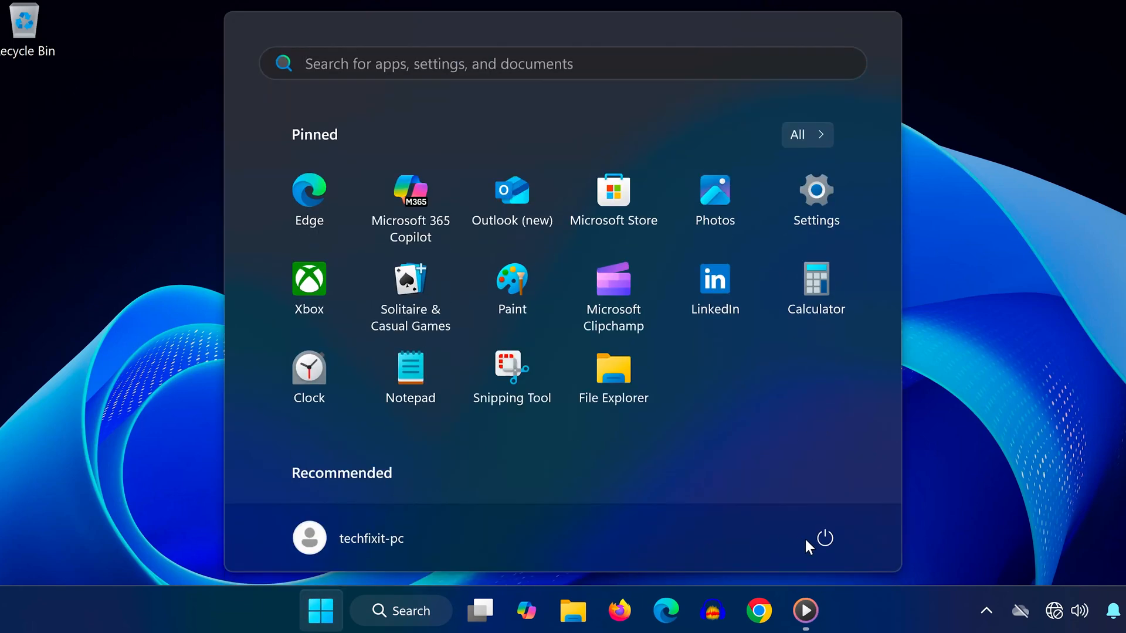